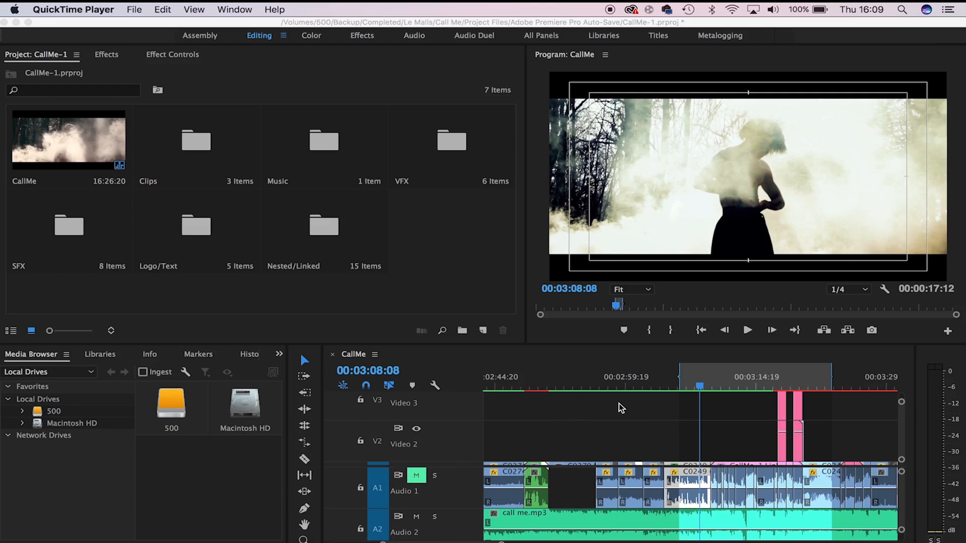
{"action": "mouse_move", "coordinate": [712, 417]}
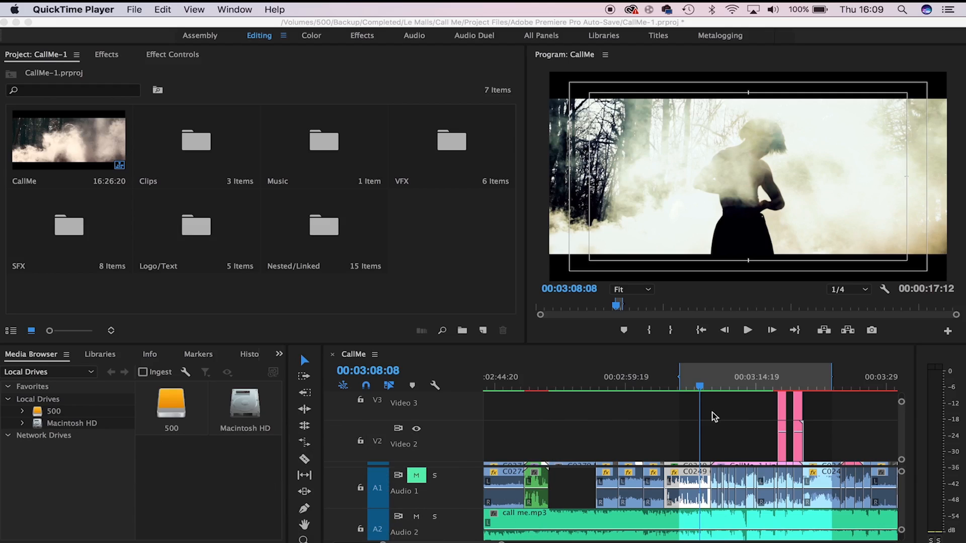
{"action": "mouse_move", "coordinate": [718, 419]}
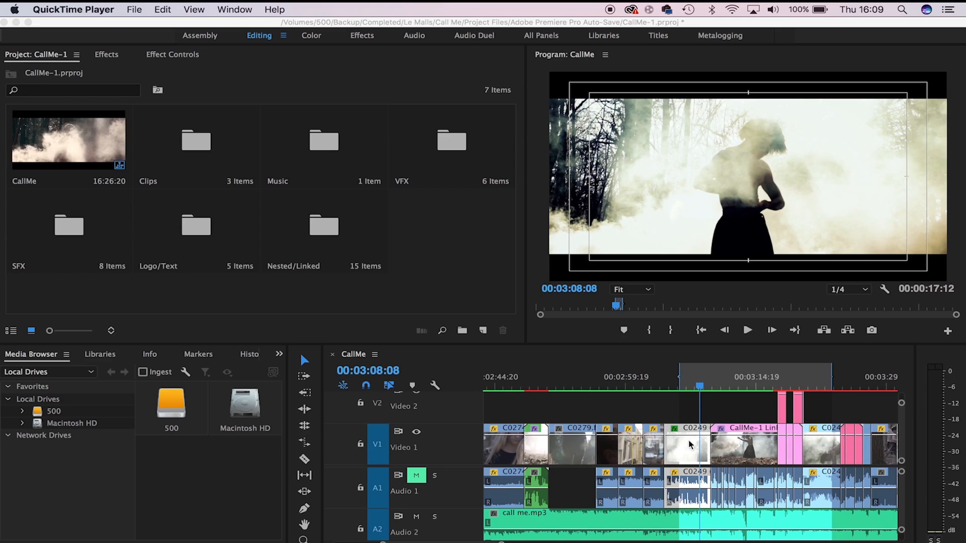
{"action": "mouse_move", "coordinate": [719, 398]}
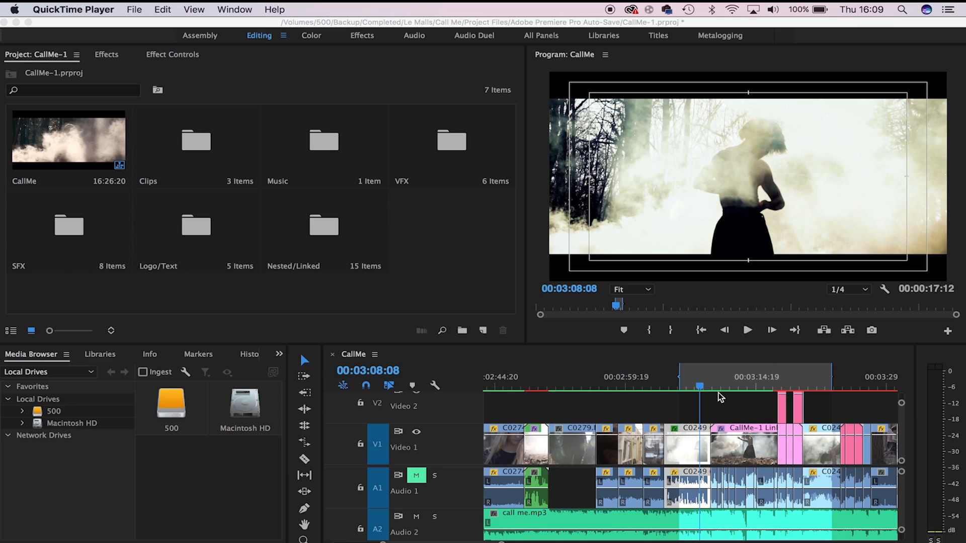
{"action": "mouse_move", "coordinate": [696, 386]}
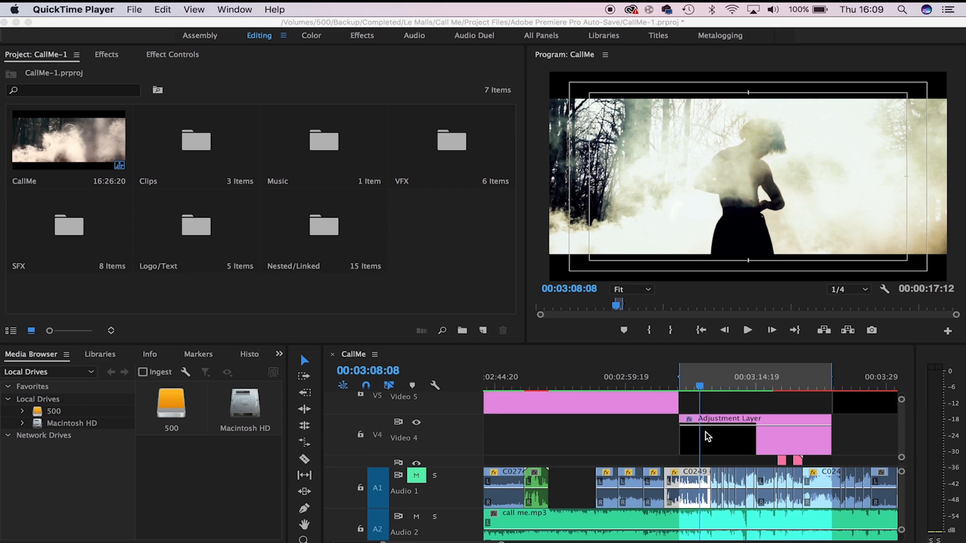
{"action": "mouse_move", "coordinate": [780, 452]}
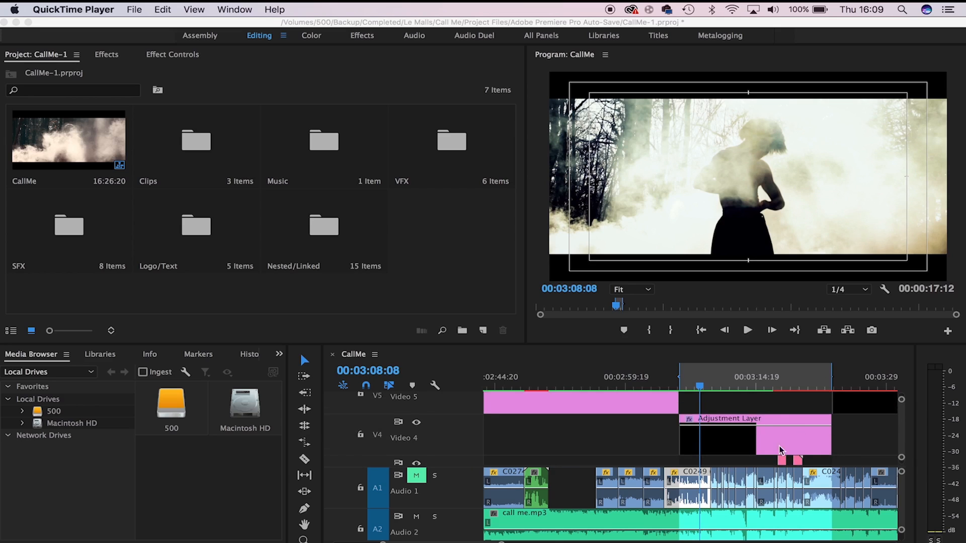
- Try full-resolution preview, then set the playback resolution back to quarter
{"action": "scroll", "scroll_direction": "down", "scroll_amount": 3}
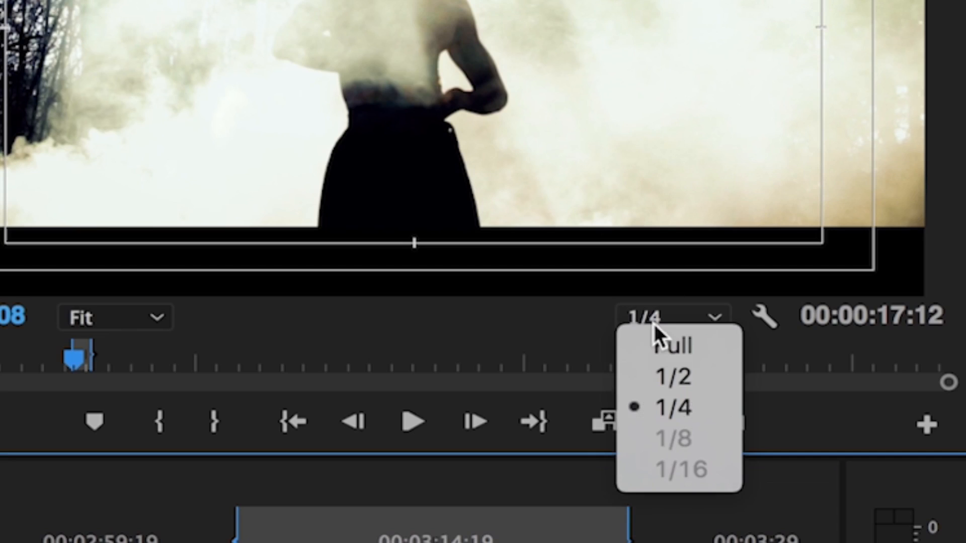
{"action": "left_click", "coordinate": [672, 345]}
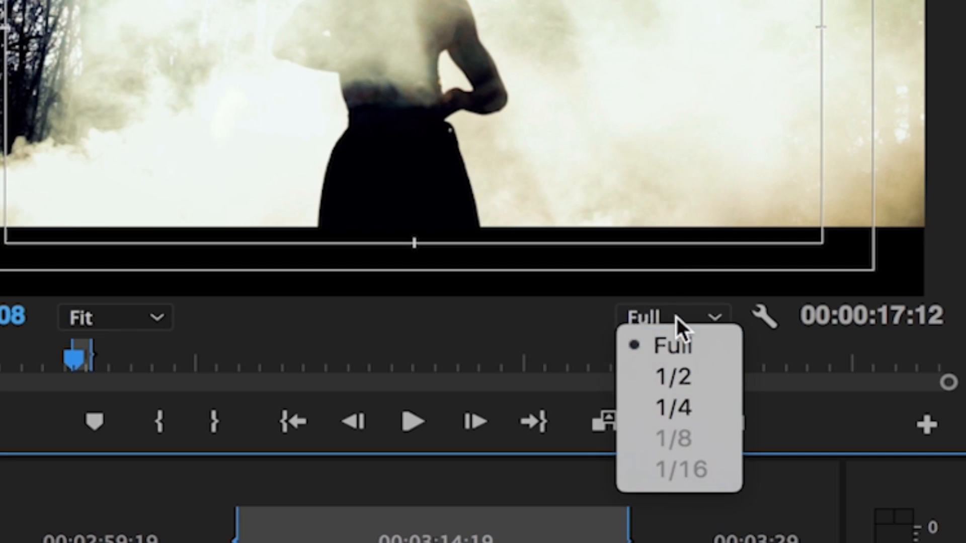
{"action": "left_click", "coordinate": [676, 408]}
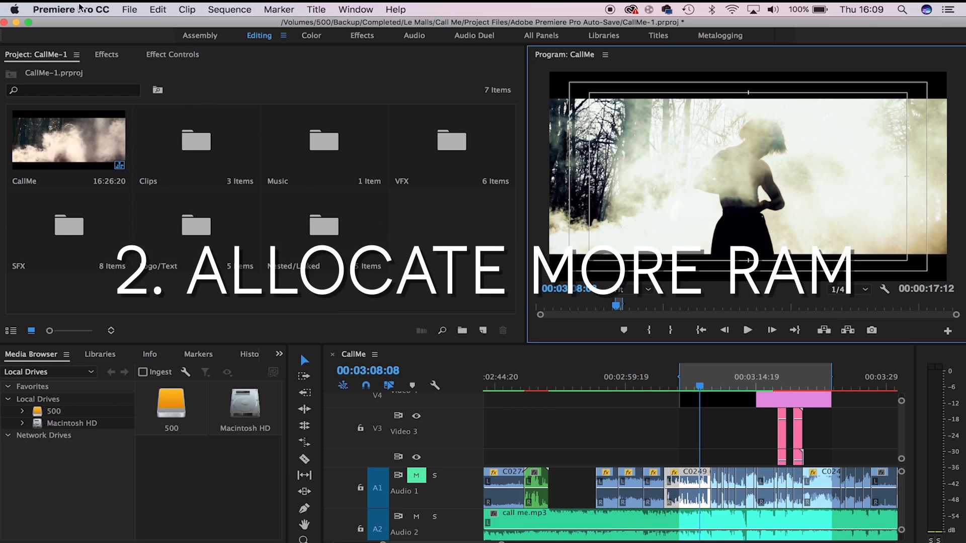
- In Memory preferences, optimize rendering for Performance and confirm
{"action": "left_click", "coordinate": [73, 9]}
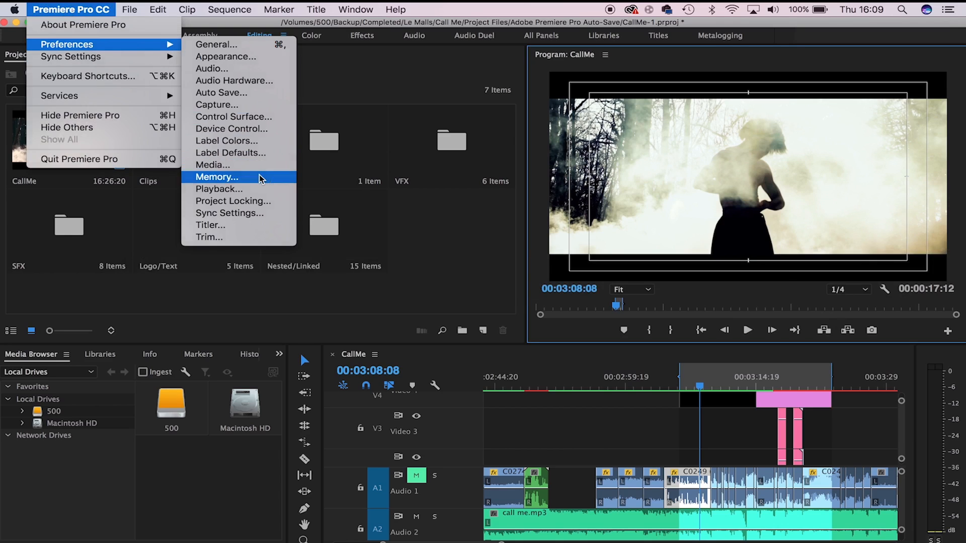
{"action": "left_click", "coordinate": [216, 178]}
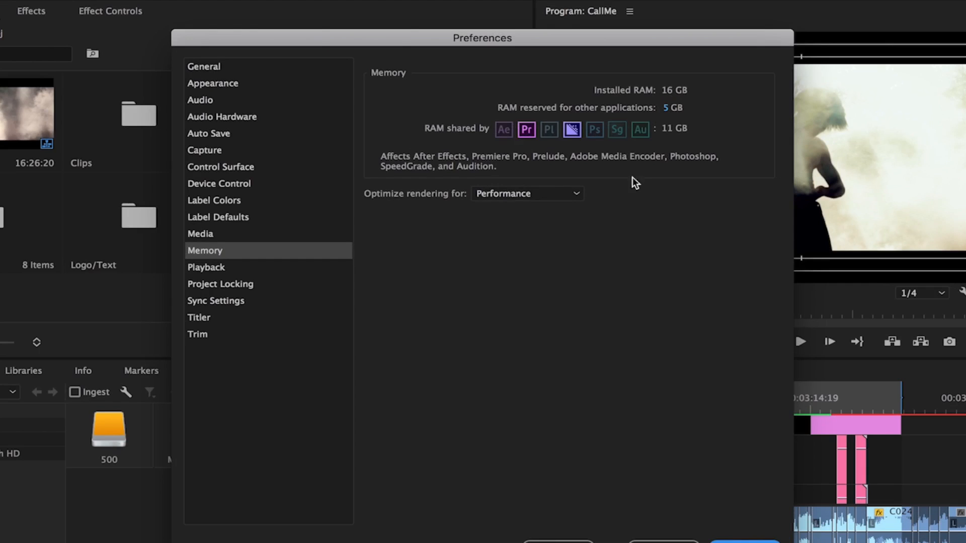
{"action": "left_click", "coordinate": [527, 194]}
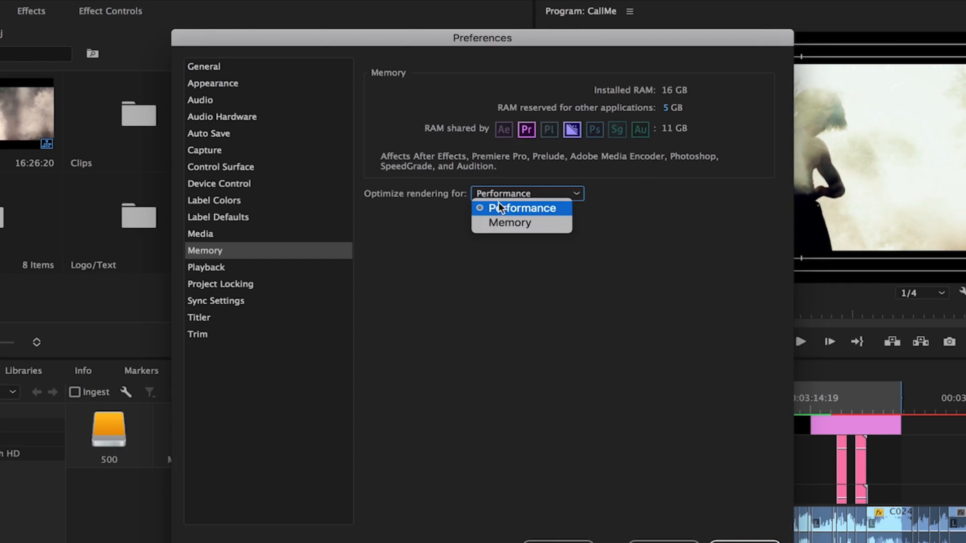
{"action": "left_click", "coordinate": [522, 208]}
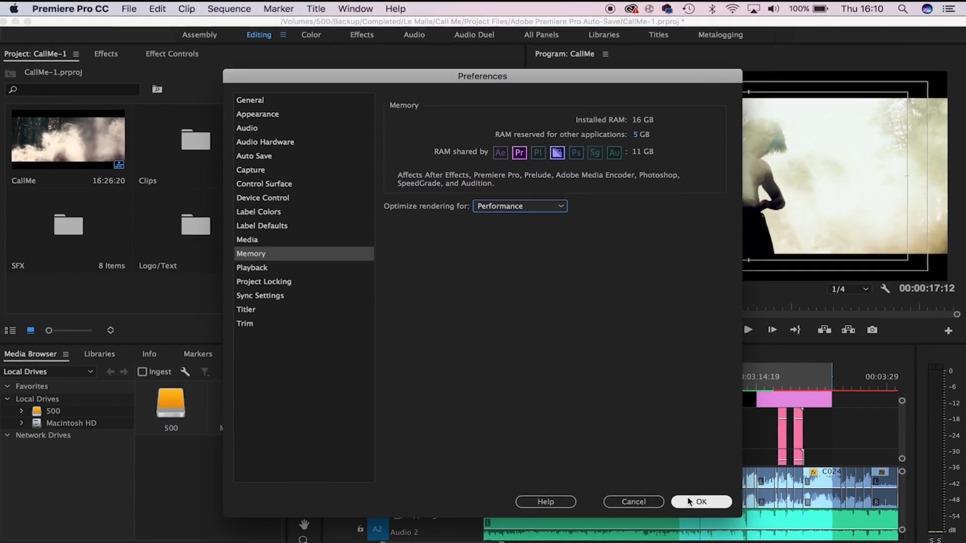
{"action": "left_click", "coordinate": [701, 502]}
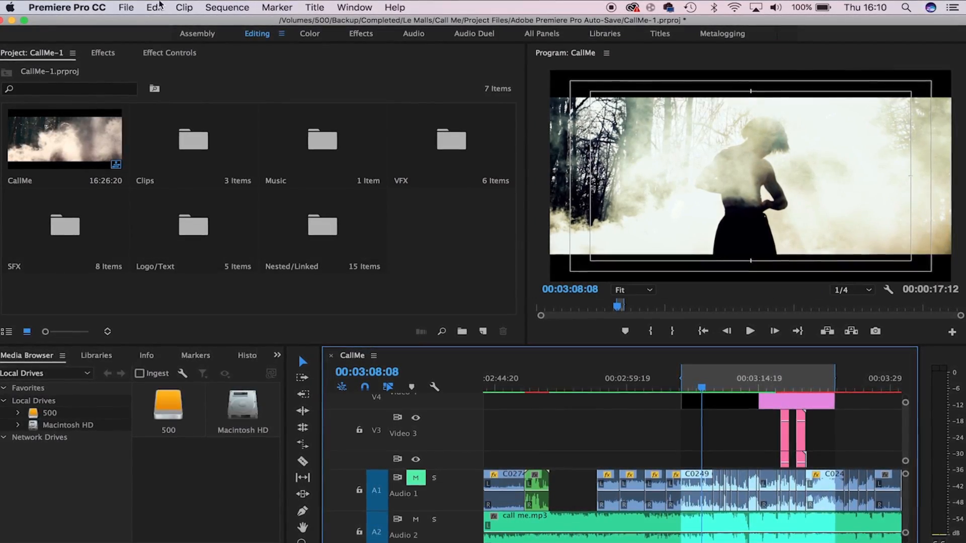
- Set the project renderer to Mercury Playback Engine Software Only in General project settings
{"action": "left_click", "coordinate": [102, 8]}
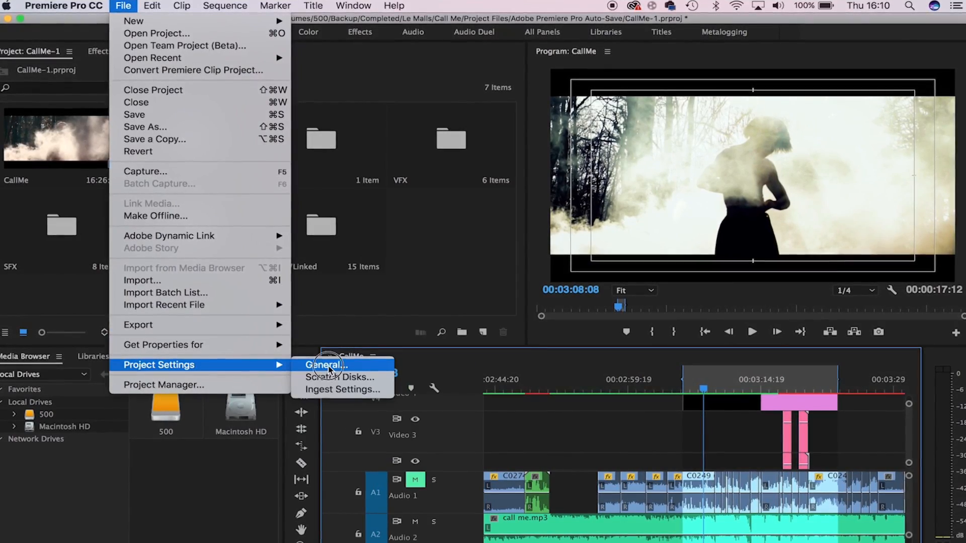
{"action": "left_click", "coordinate": [326, 365]}
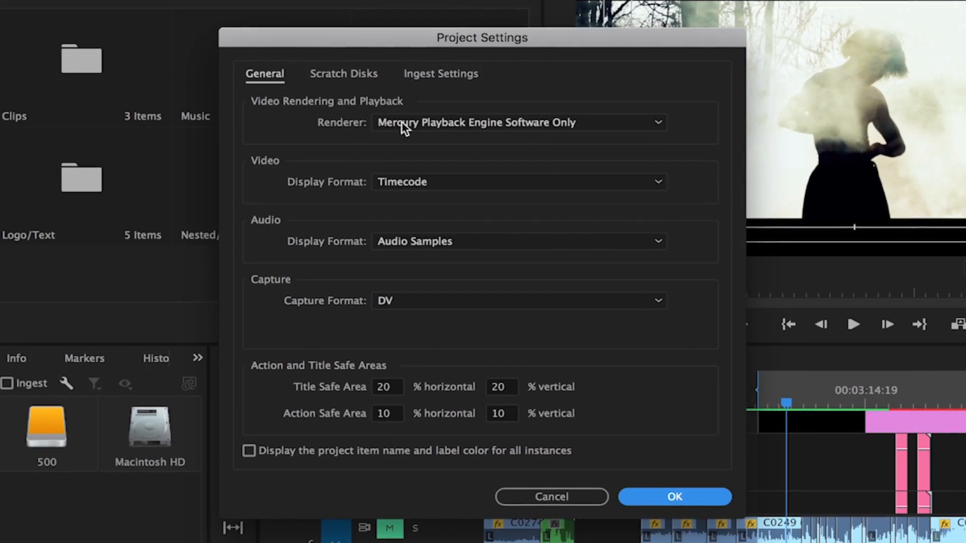
{"action": "left_click", "coordinate": [517, 123]}
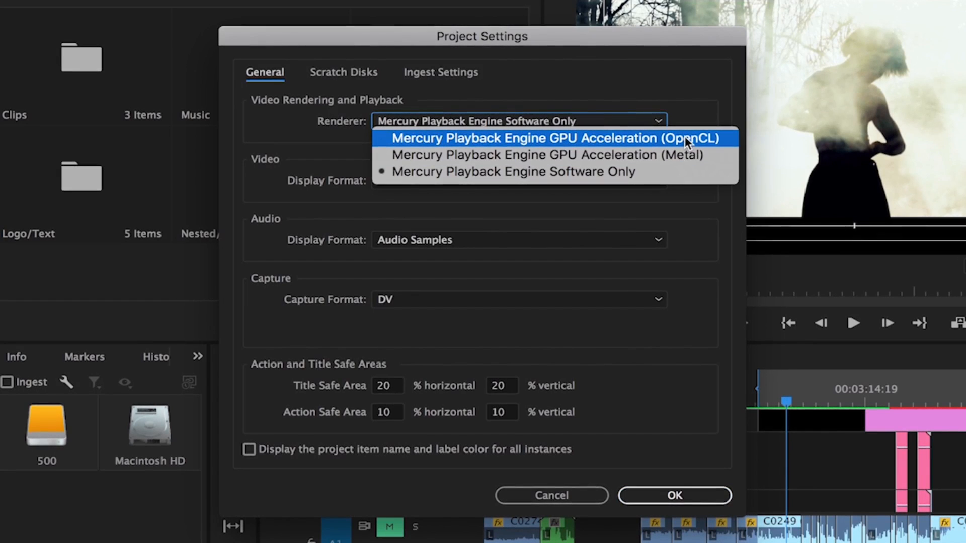
{"action": "mouse_move", "coordinate": [677, 156]}
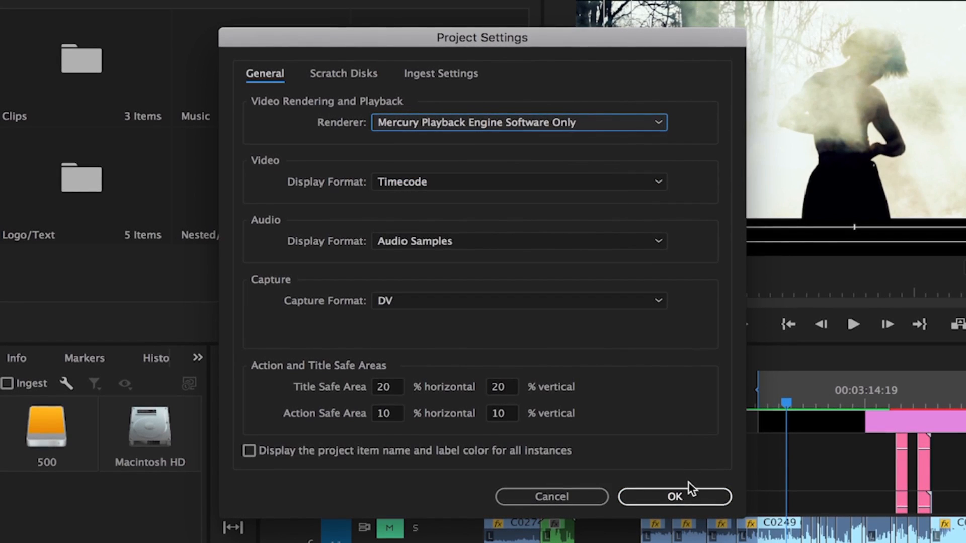
{"action": "left_click", "coordinate": [676, 497]}
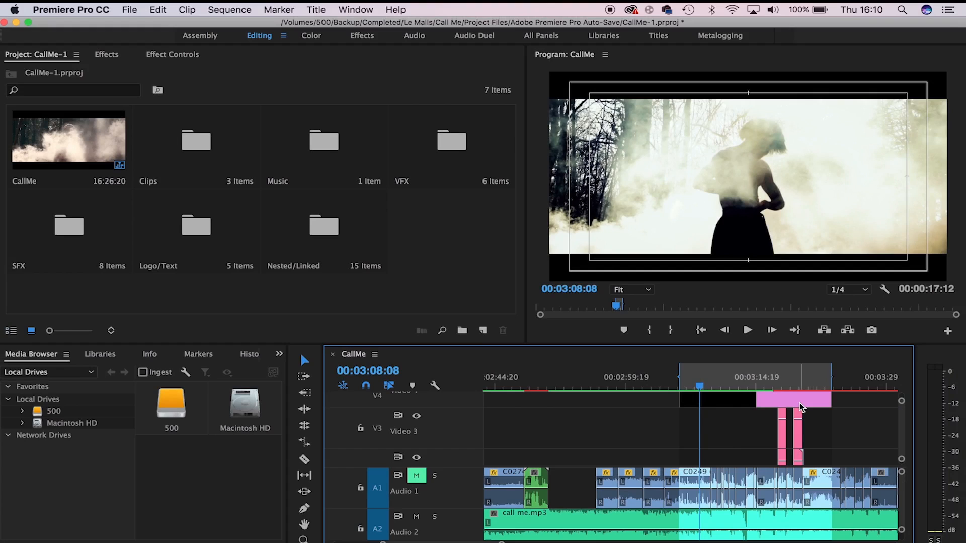
{"action": "mouse_move", "coordinate": [843, 386]}
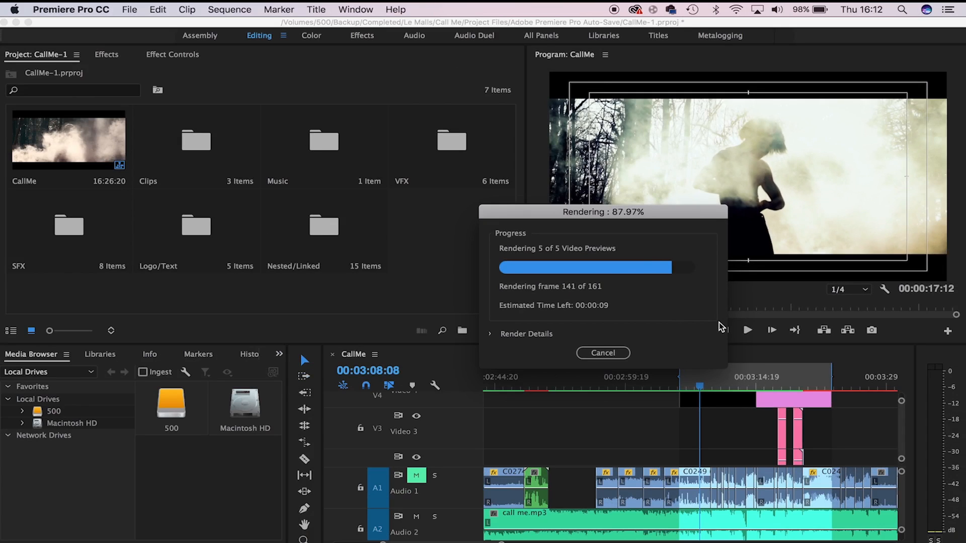
{"action": "mouse_move", "coordinate": [692, 325]}
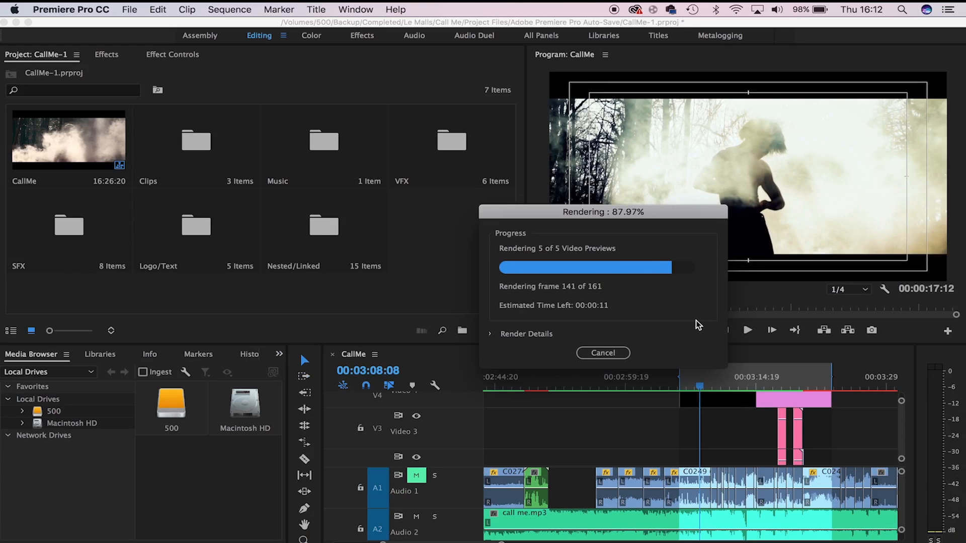
- Play back the rendered work area of the CallMe sequence
{"action": "left_click", "coordinate": [602, 353]}
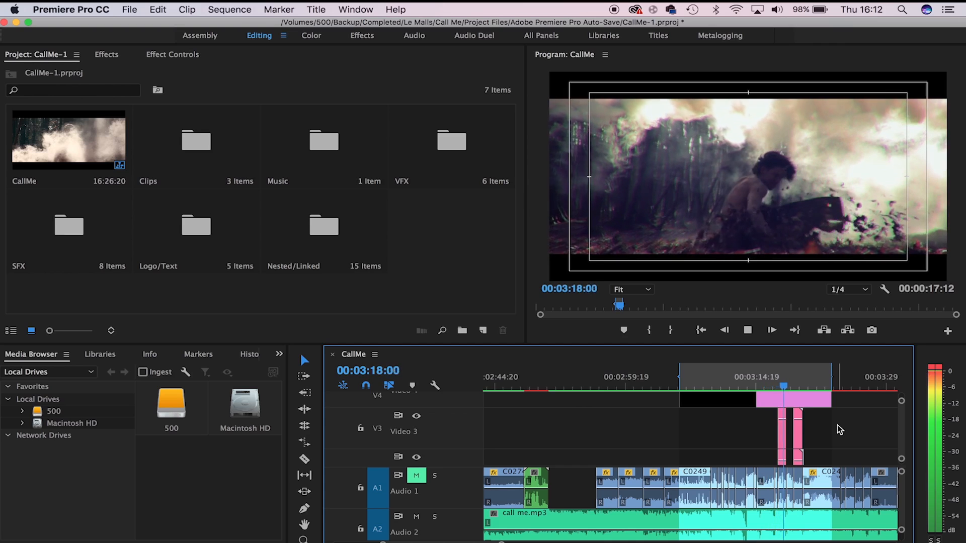
- Stop playback of the rendered CallMe section at 00:03:18:04
{"action": "left_click", "coordinate": [748, 330]}
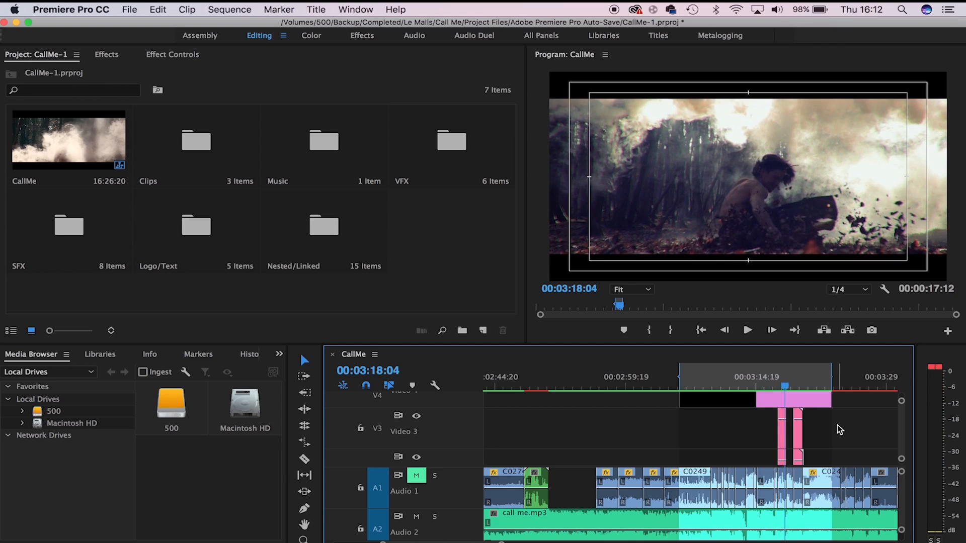
{"action": "mouse_move", "coordinate": [869, 466]}
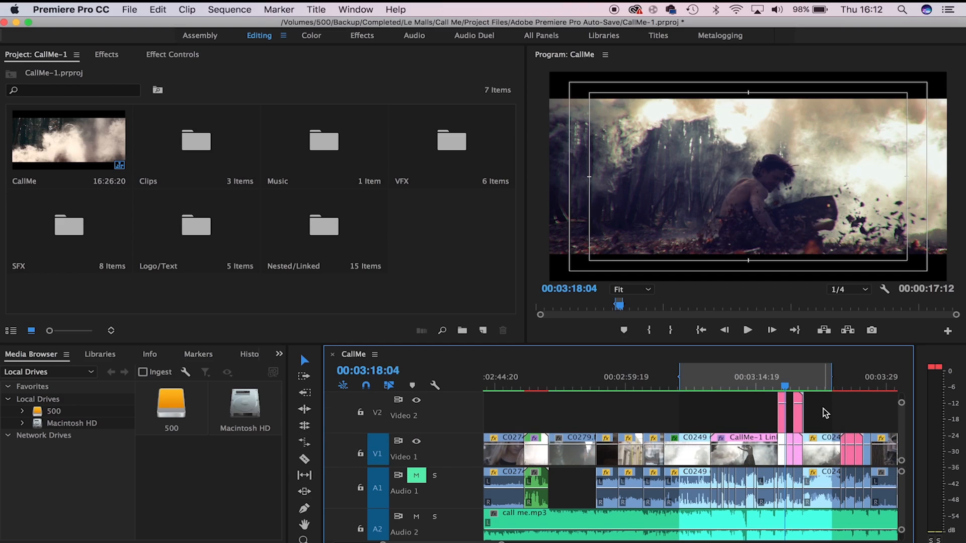
{"action": "mouse_move", "coordinate": [827, 417]}
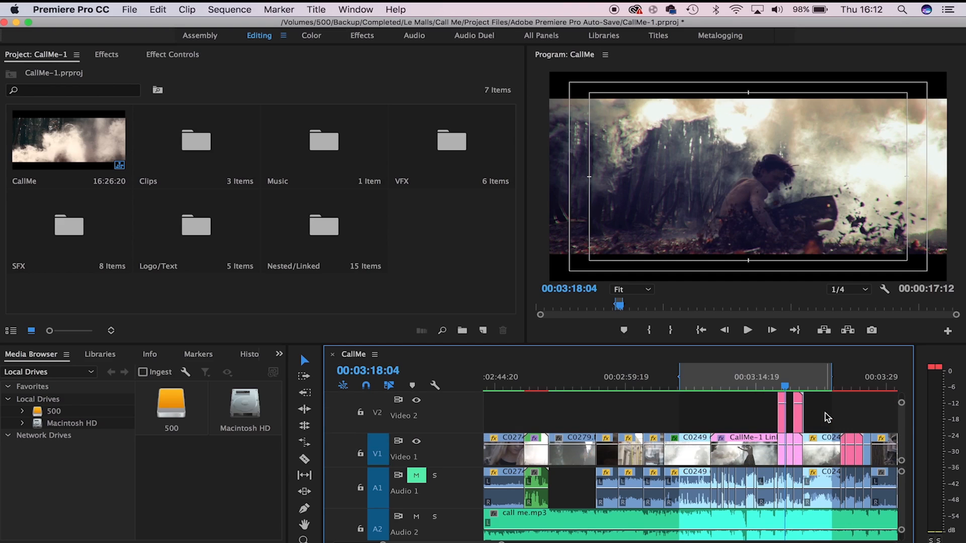
{"action": "mouse_move", "coordinate": [809, 393]}
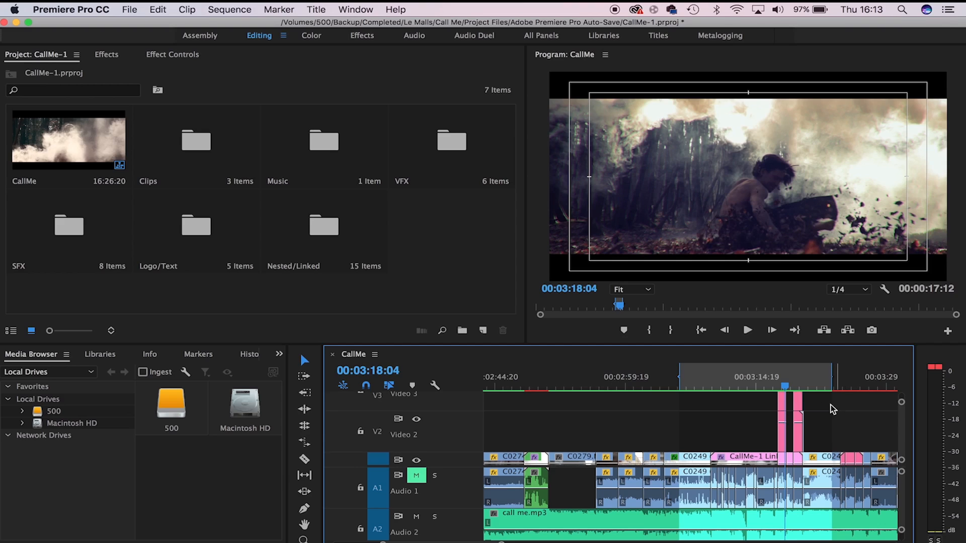
{"action": "mouse_move", "coordinate": [837, 419]}
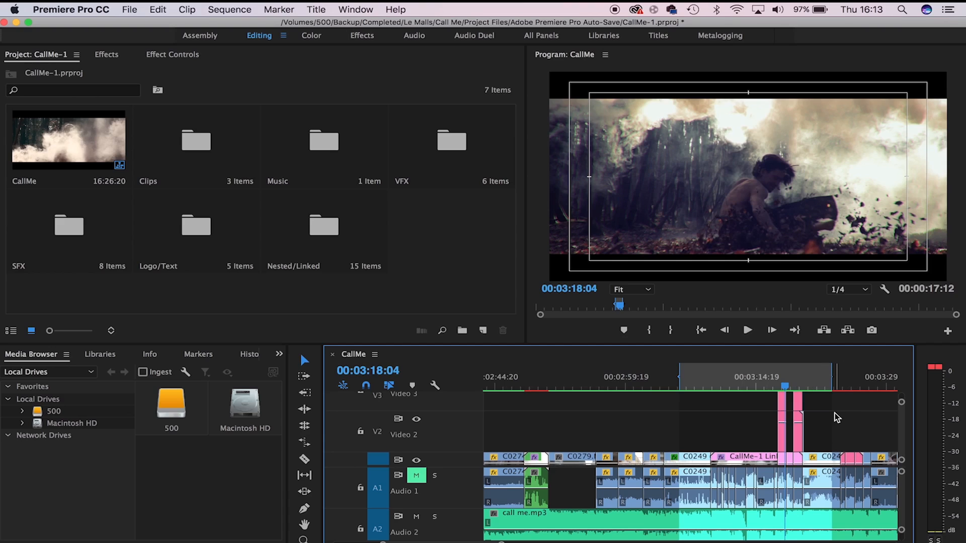
{"action": "mouse_move", "coordinate": [842, 430]}
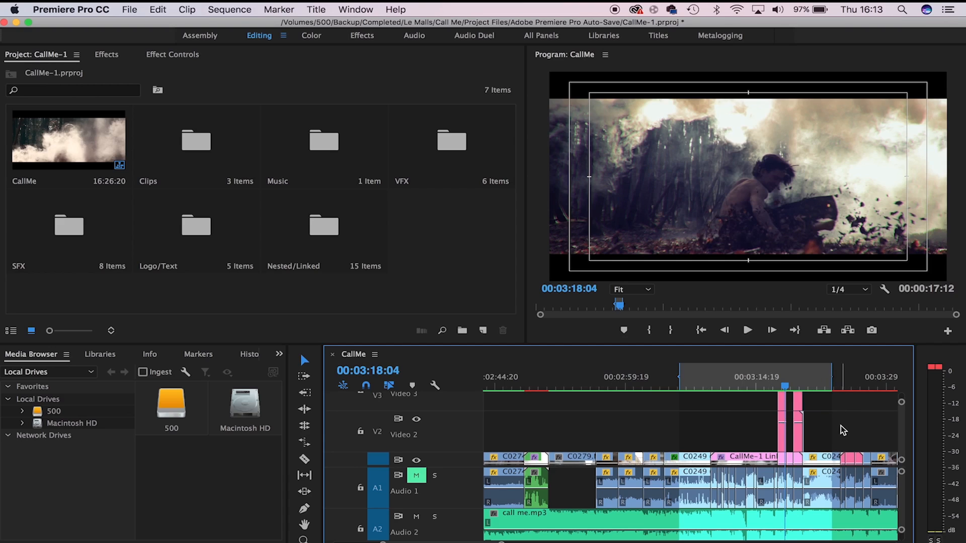
{"action": "mouse_move", "coordinate": [837, 430]}
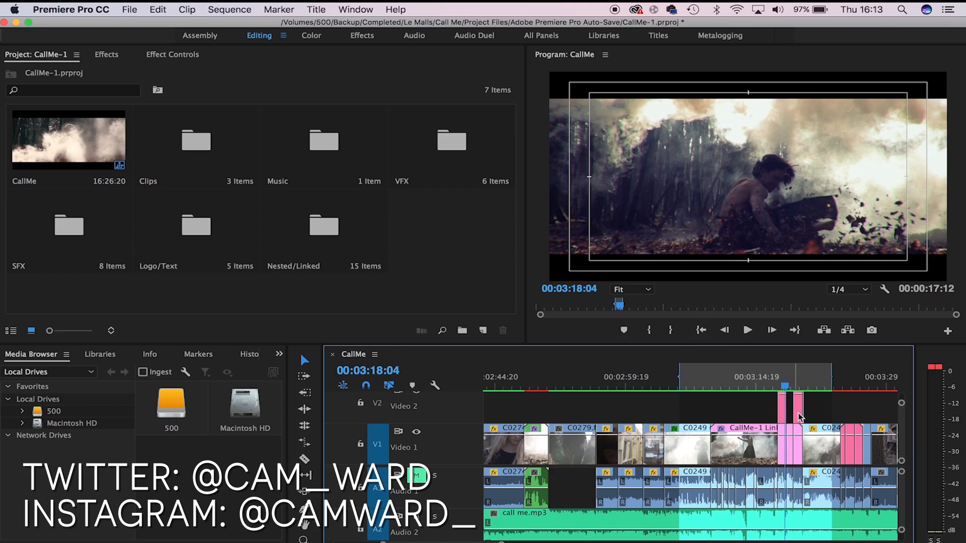
{"action": "mouse_move", "coordinate": [819, 410]}
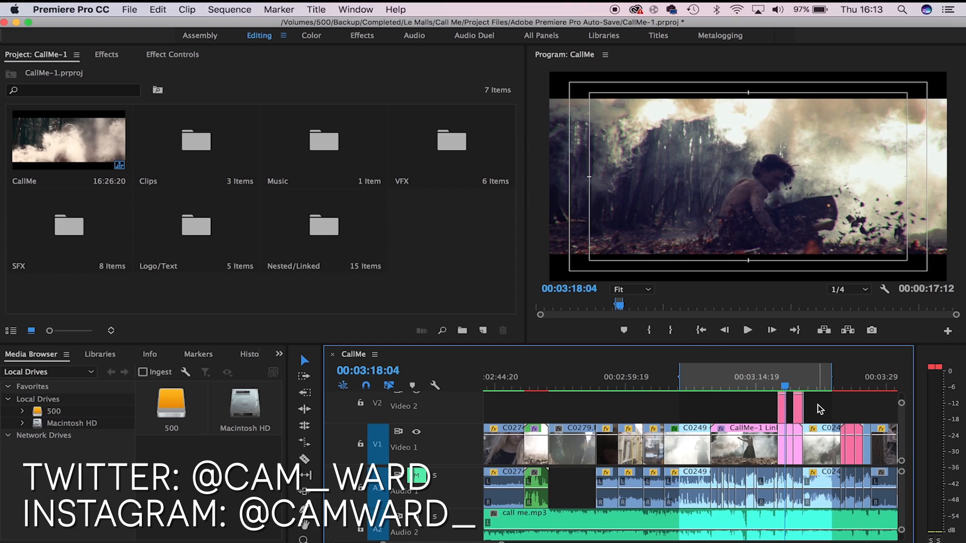
{"action": "mouse_move", "coordinate": [817, 411]}
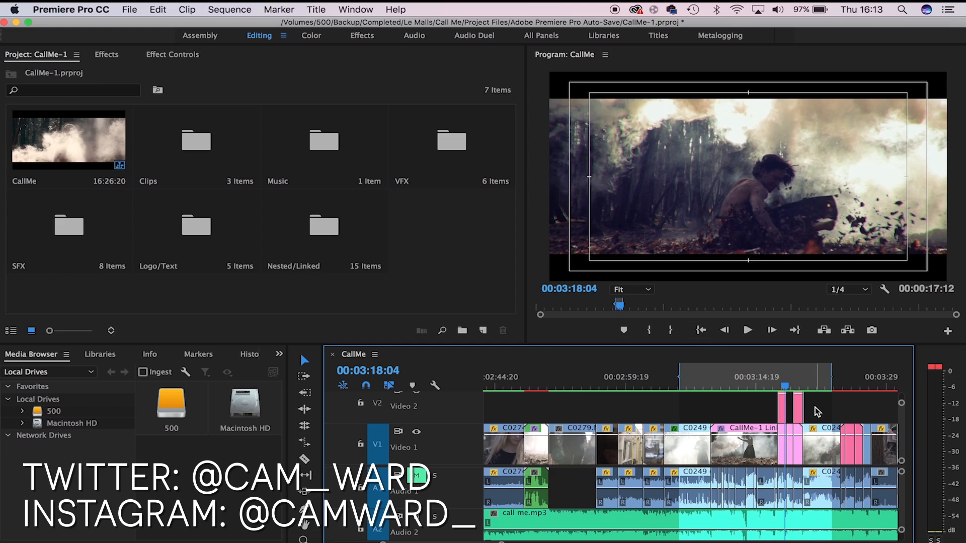